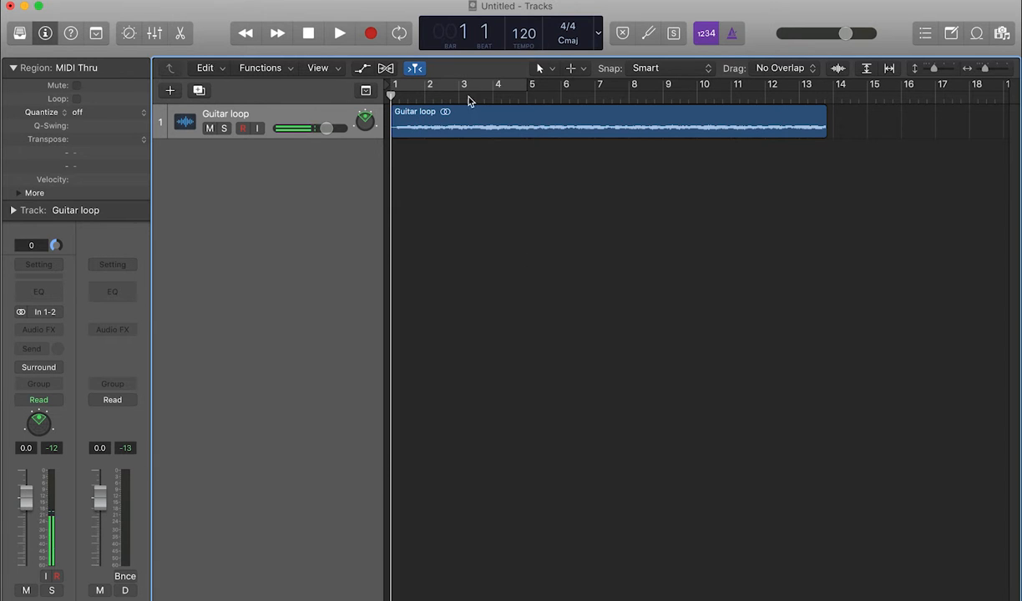
Play the guitar loop through the BPM Counter, reading about 114.2 BPM.
click(339, 34)
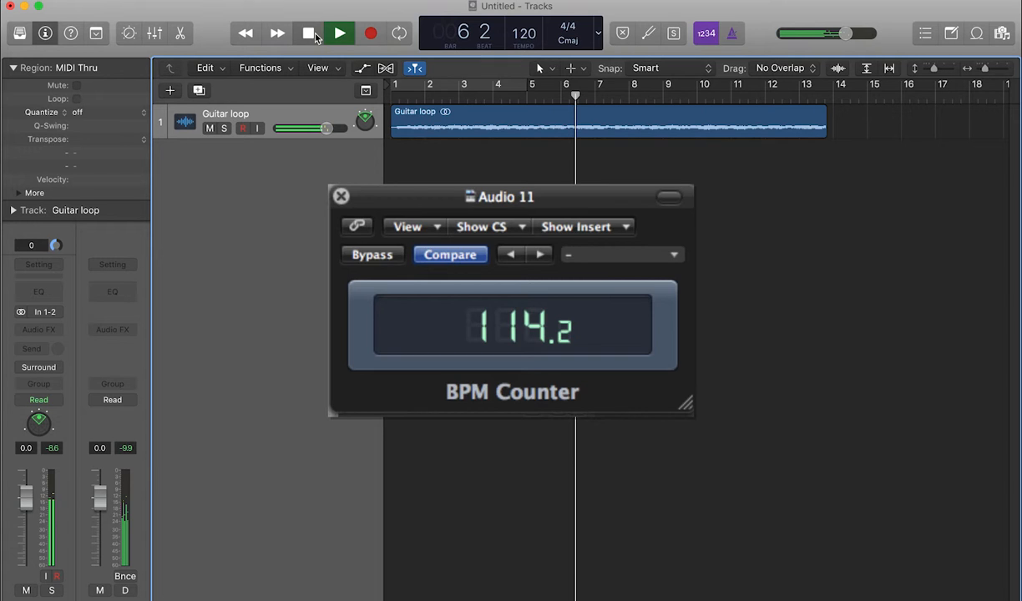
Stop playback, set the tempo to 150 with monophonic flex, and open the AKAI MPK DRUMS kit.
click(341, 196)
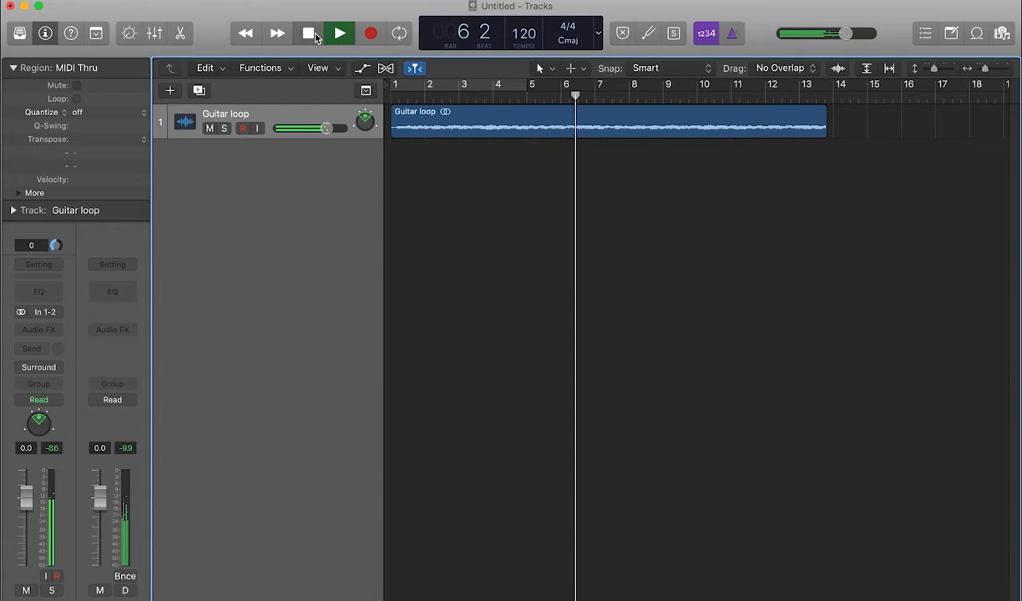
click(339, 33)
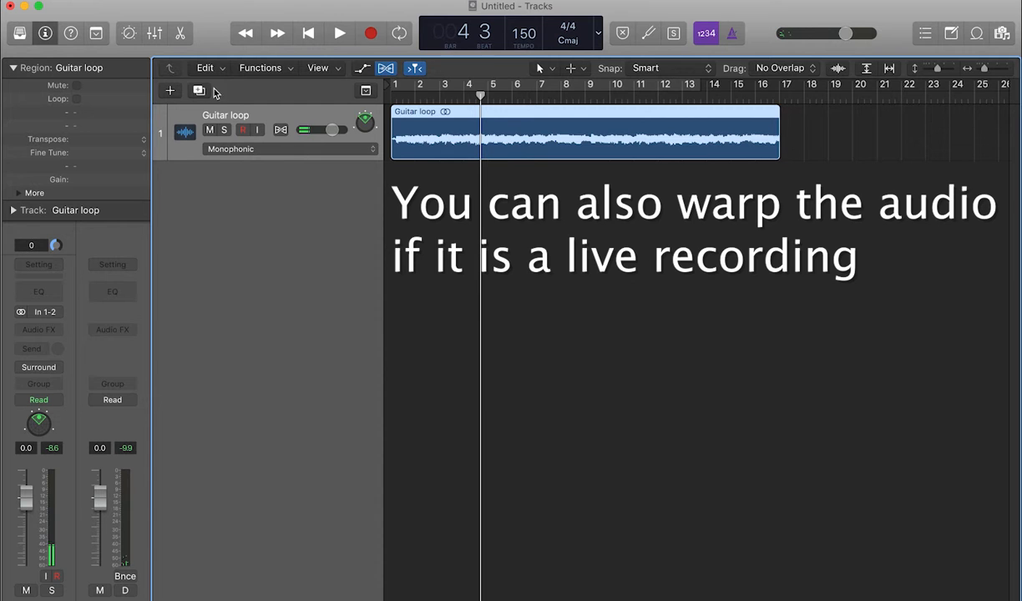
click(984, 68)
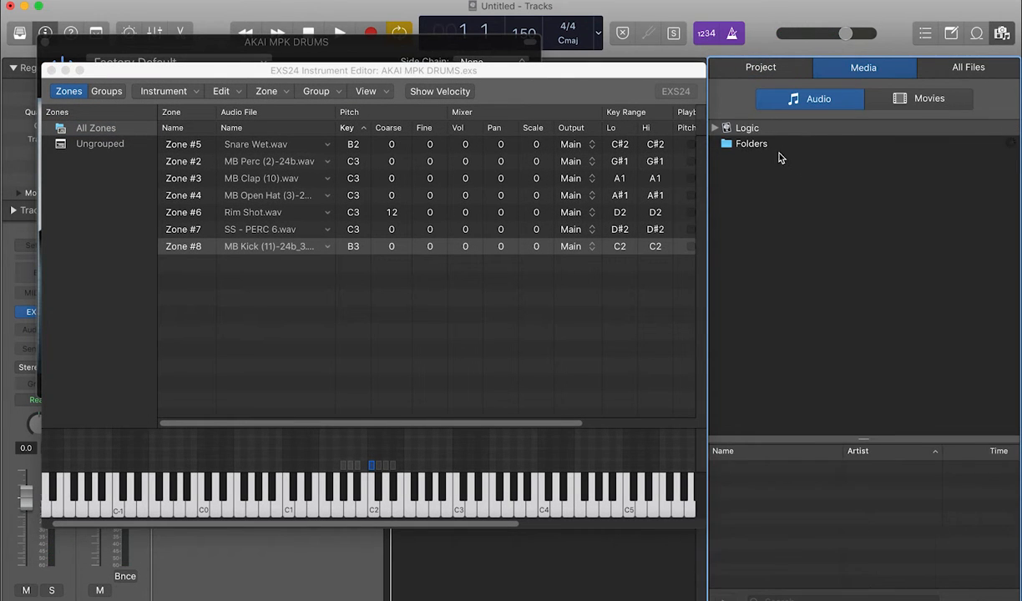
Expand the sample folders in the Media Browser for the AKAI MPK DRUMS track.
click(751, 159)
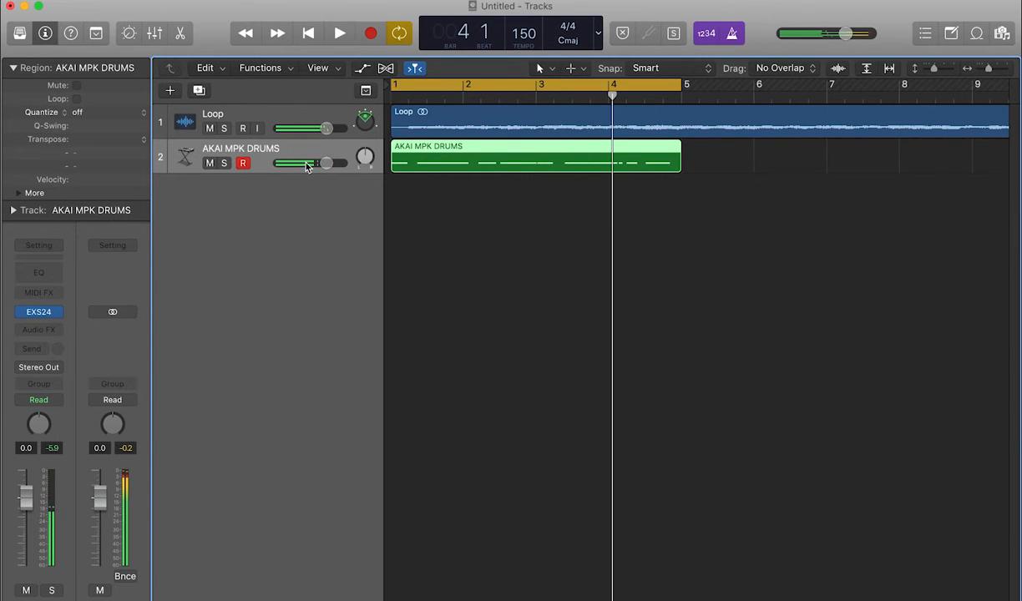
Play the loop with the drums and open the drum region in the Piano Roll.
click(340, 33)
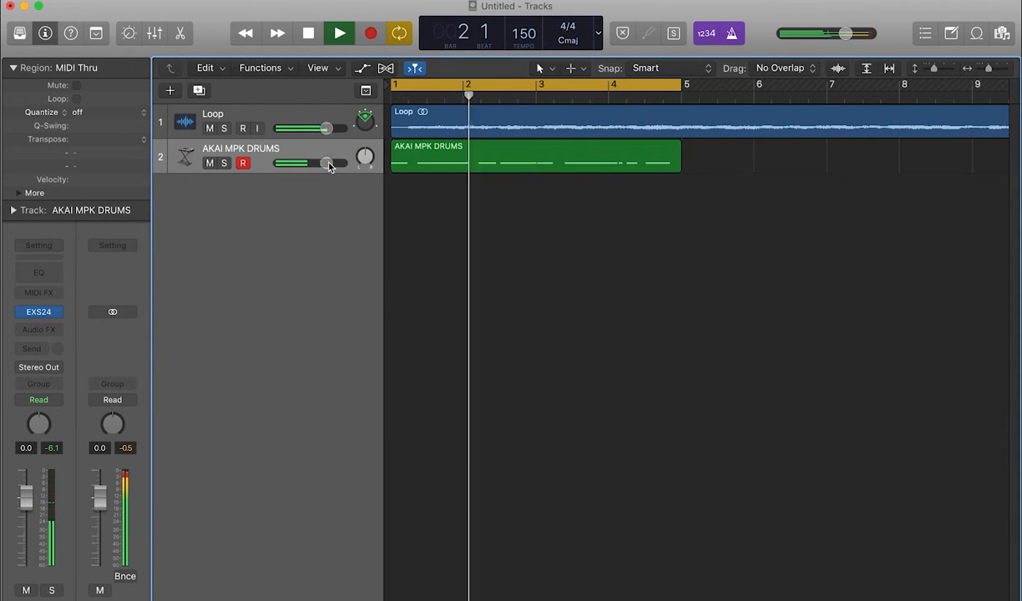
double_click(534, 156)
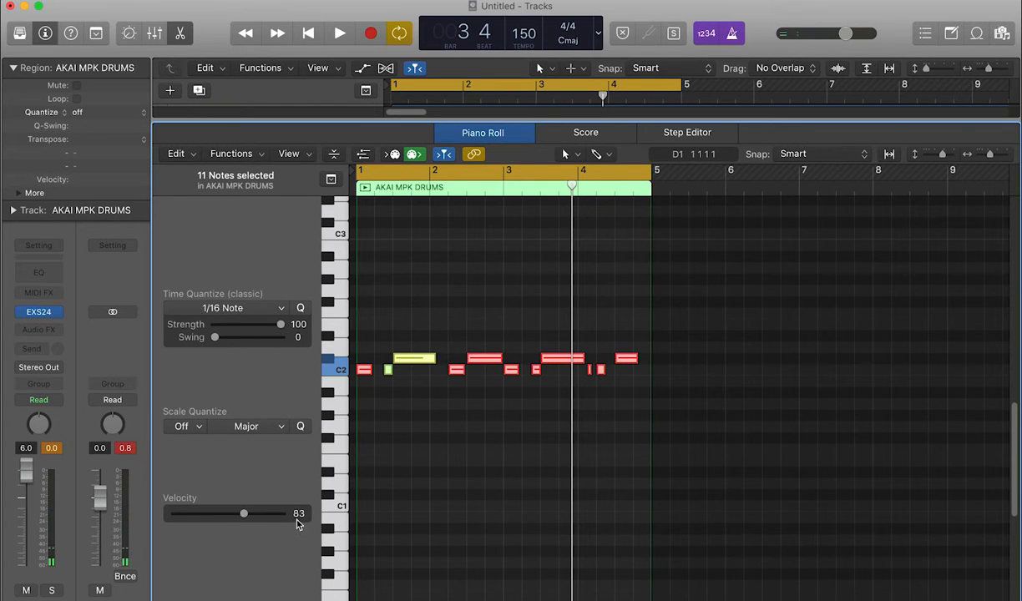
Start playback while the ANTI SOCIAL CLUB PERK CLUB samples are browsed.
click(339, 34)
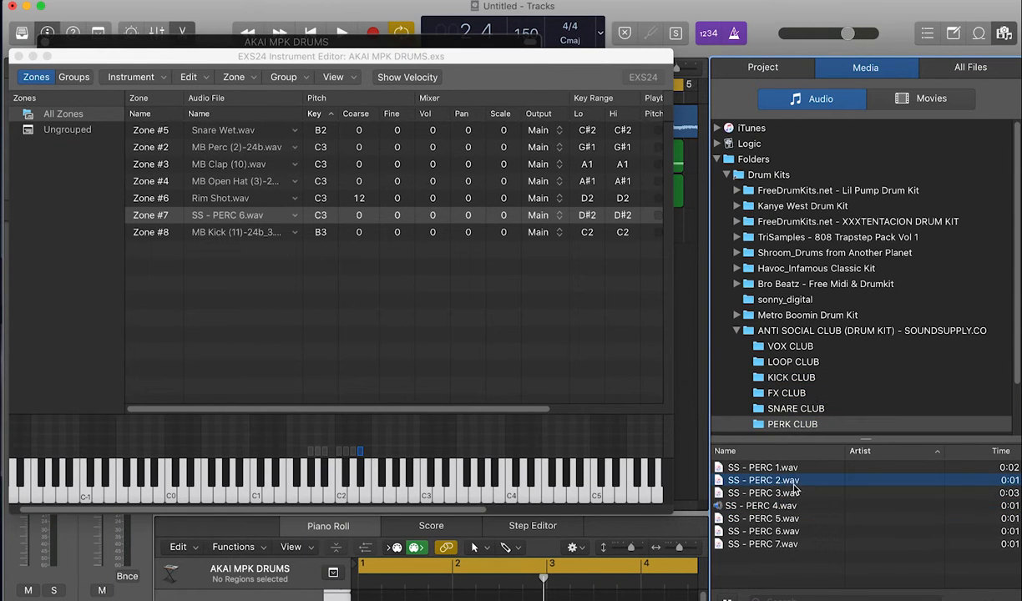
Pick a percussion sample to audition in the Media Browser.
click(762, 506)
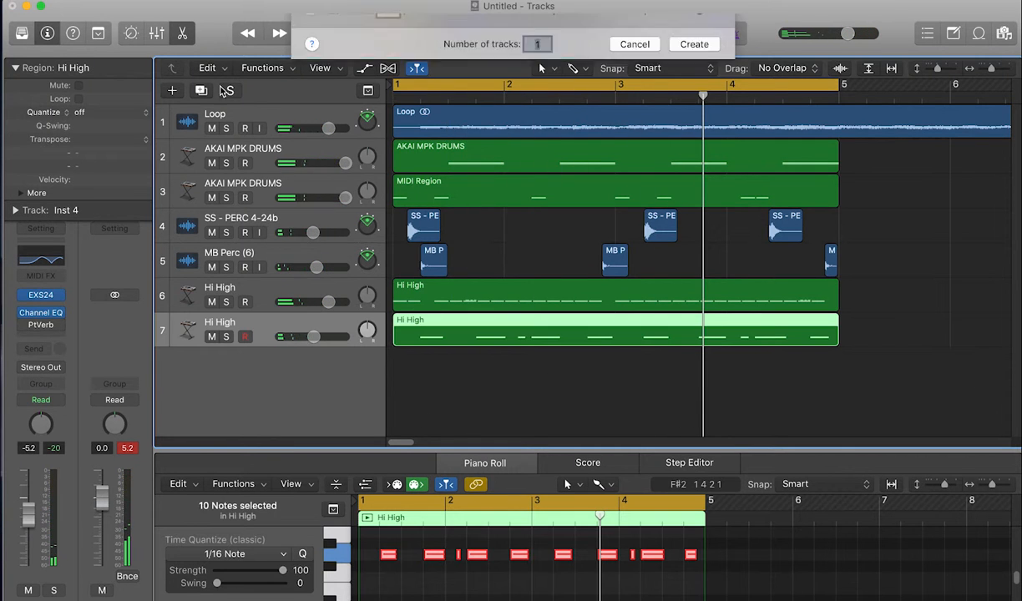
Add one new EXS24 track and choose a Metro Boomin percussion sample.
click(41, 294)
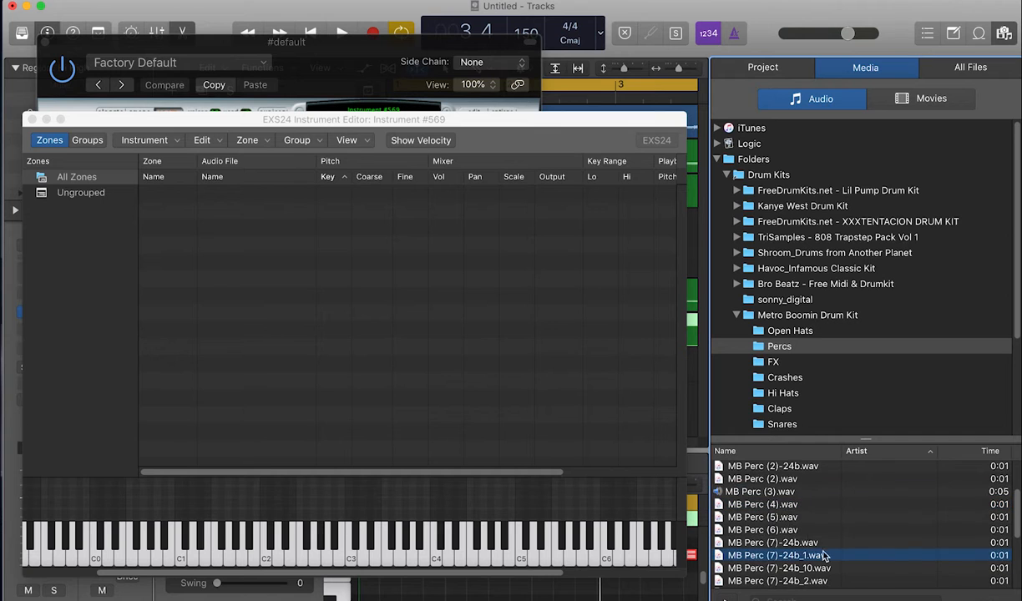
click(783, 423)
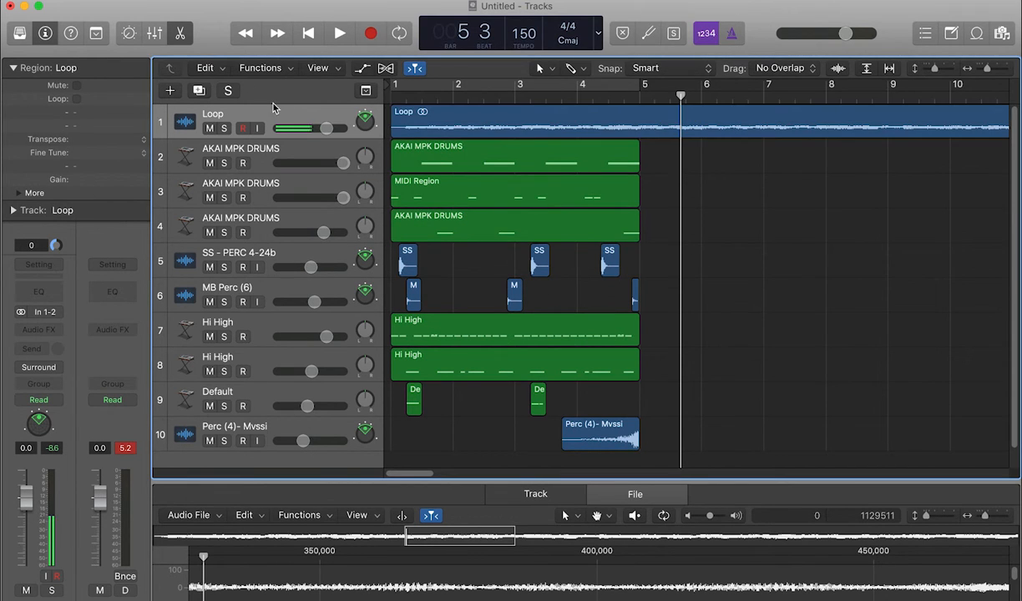
Add the Audio 5 track holding a soloed Loop.1 copy of the guitar loop.
click(169, 91)
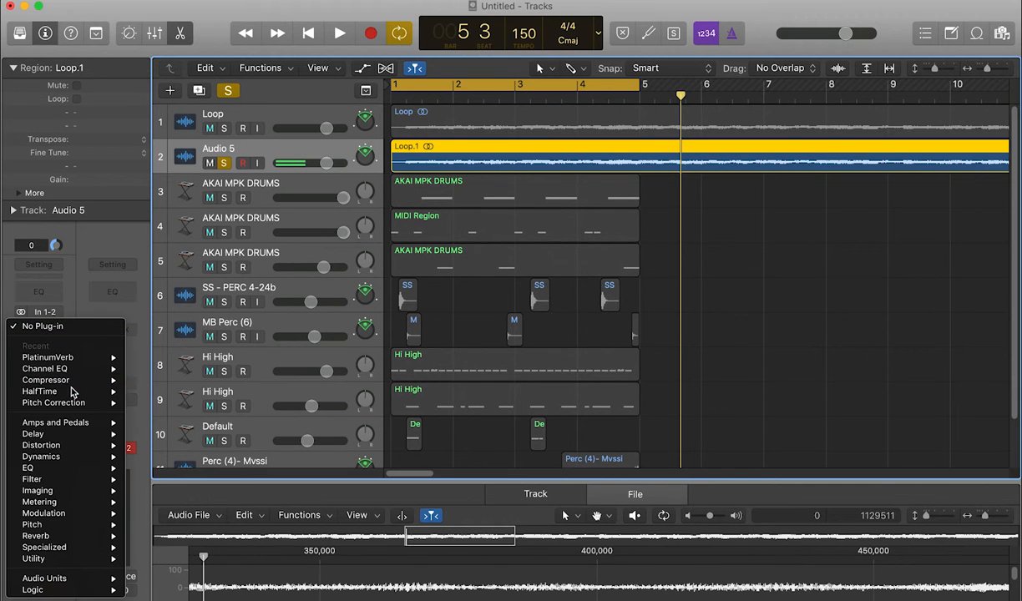
Insert HalfTime on Audio 5, start playback, and add a Channel EQ.
click(39, 391)
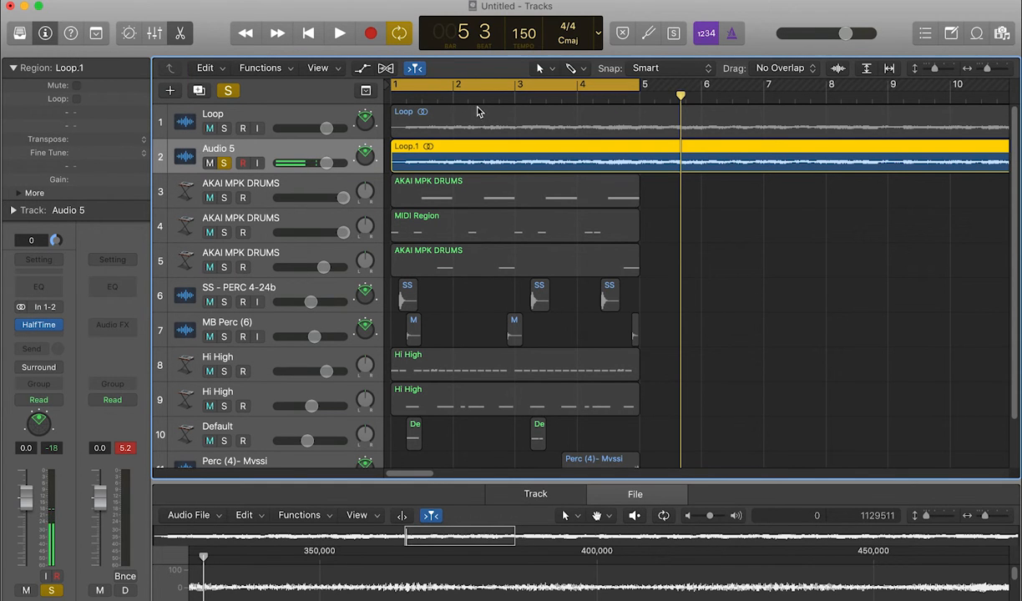
click(339, 32)
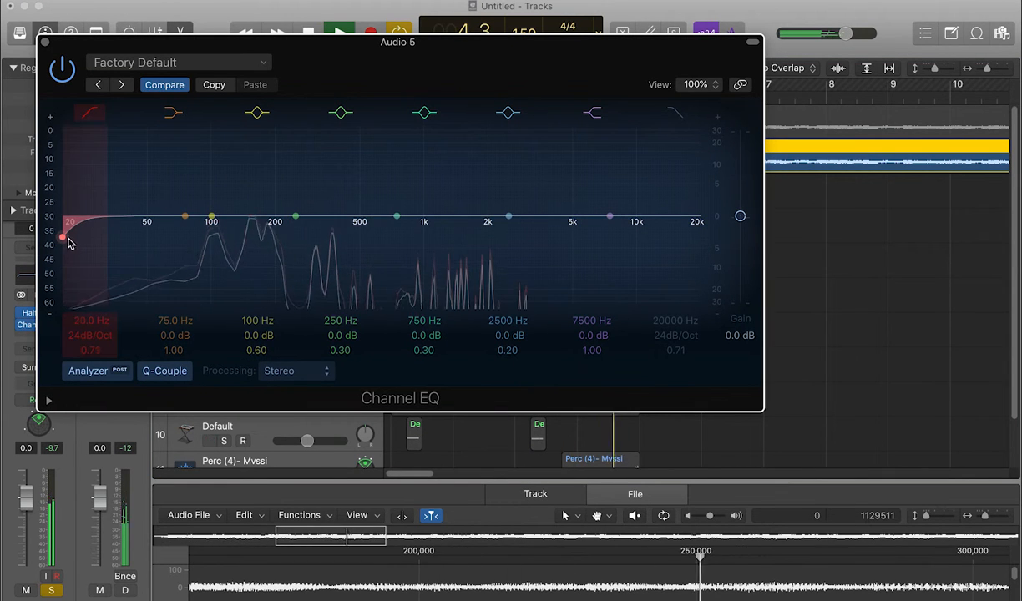
Drag the Channel EQ low-cut up to remove the half-time loop's low end.
drag(62, 239, 281, 239)
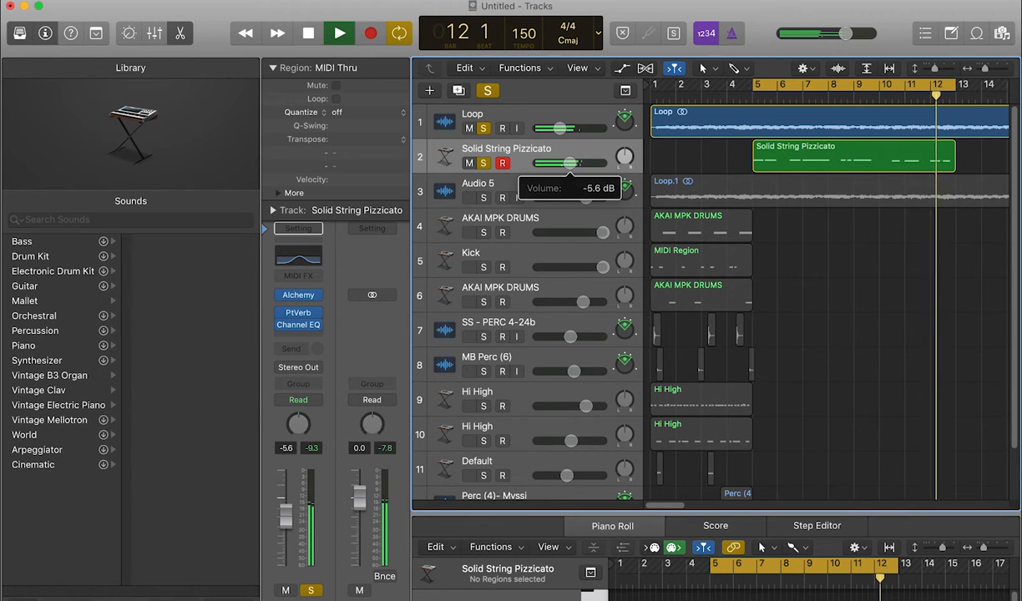
Copy the Solid String Pizzicato and drum regions across the timeline past bar 65.
click(298, 324)
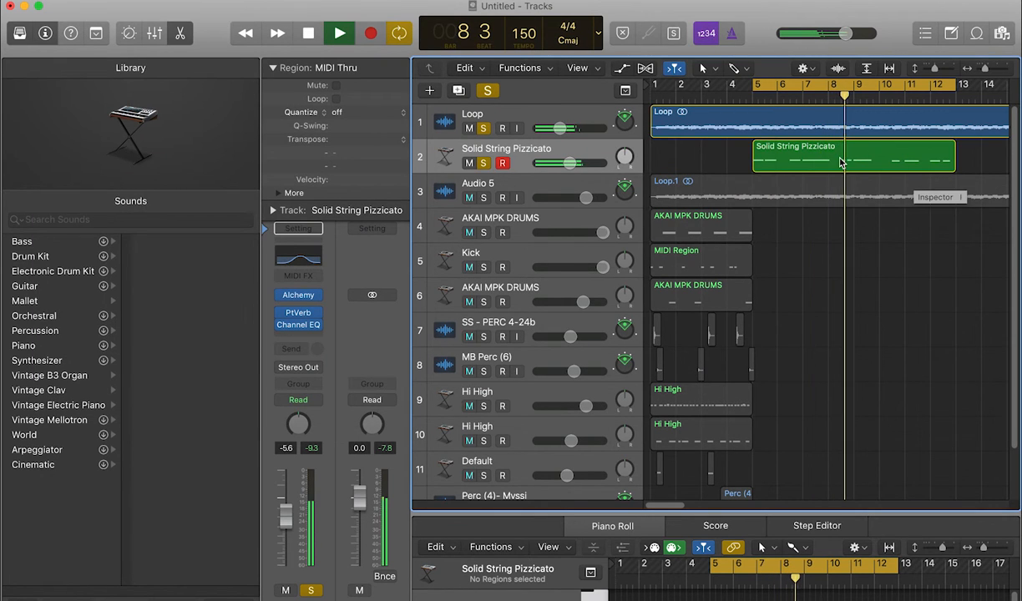
click(814, 163)
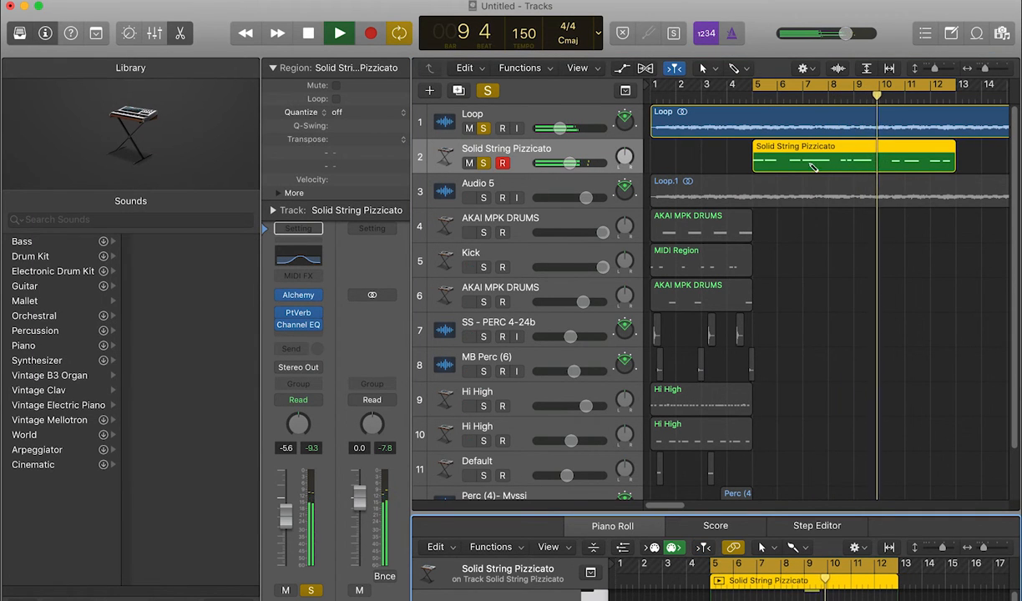
click(308, 34)
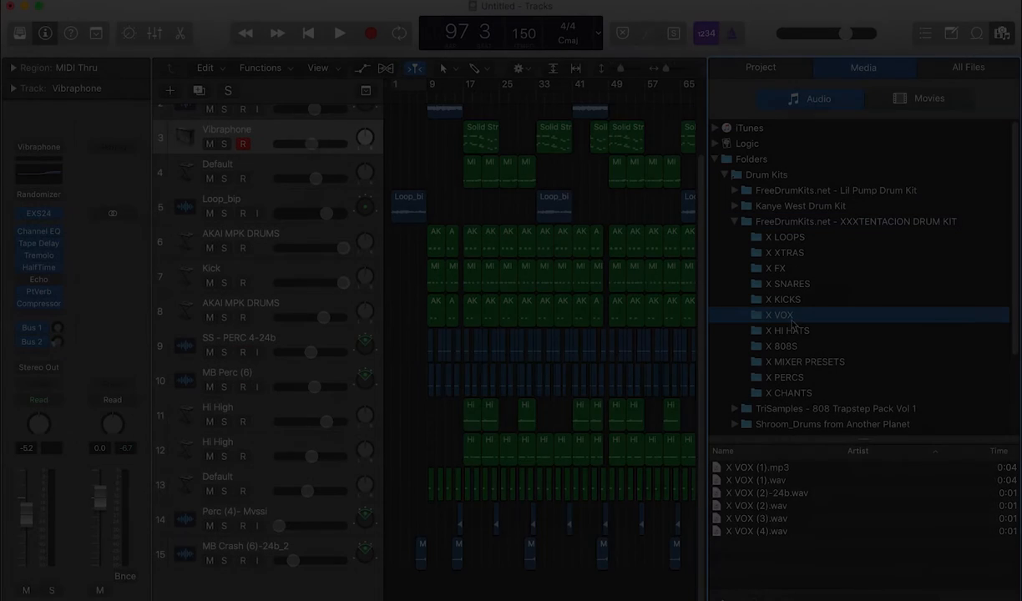
Place the X VOX (1).wav sample on a new sixteenth track.
click(757, 531)
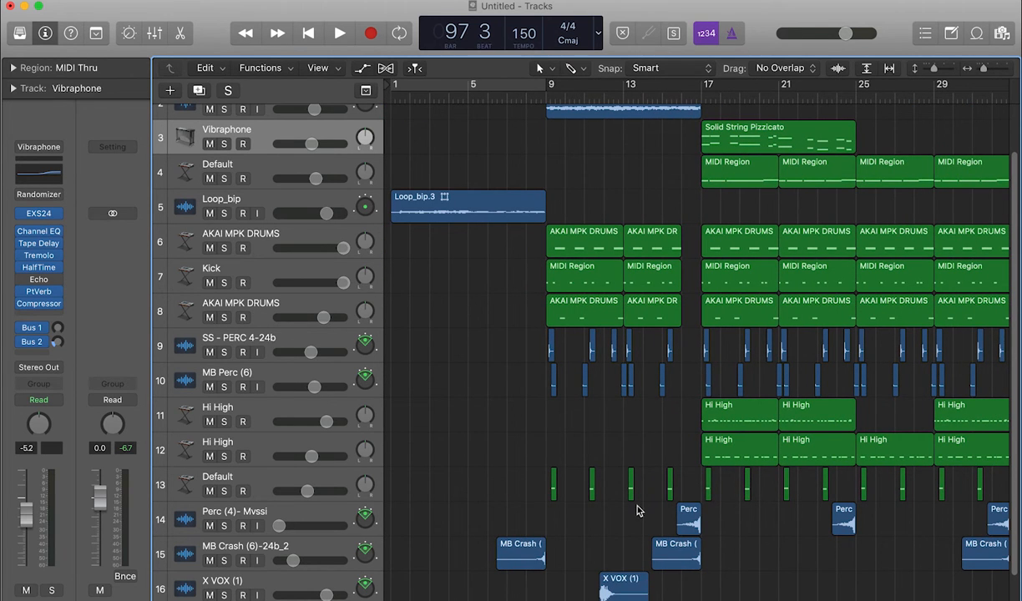
Move the X VOX (1) hit just before bar 17, copy Loop_bip to bar 33, and play from bar 17.
click(339, 33)
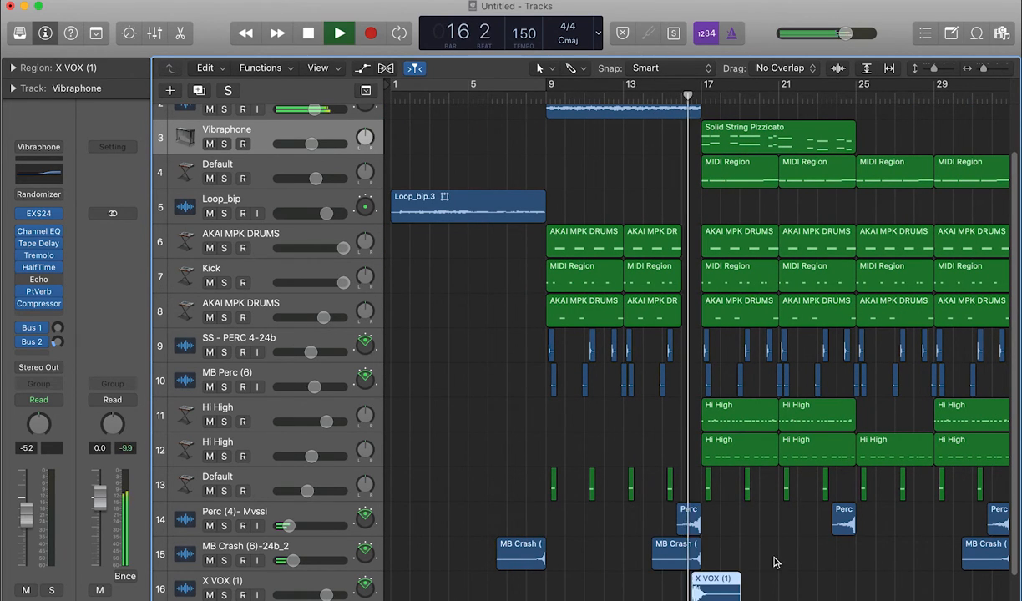
click(339, 33)
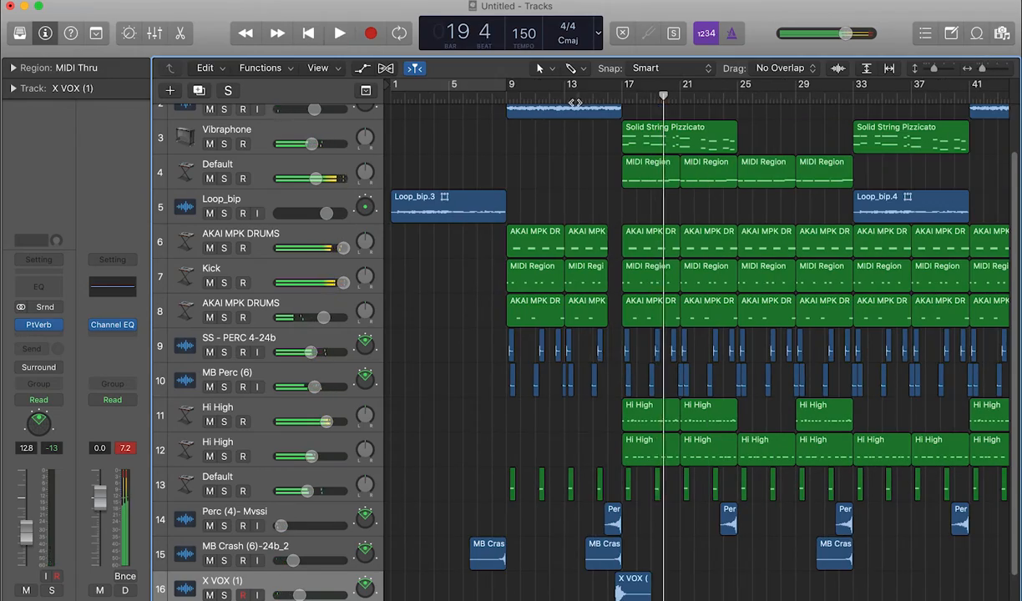
click(339, 33)
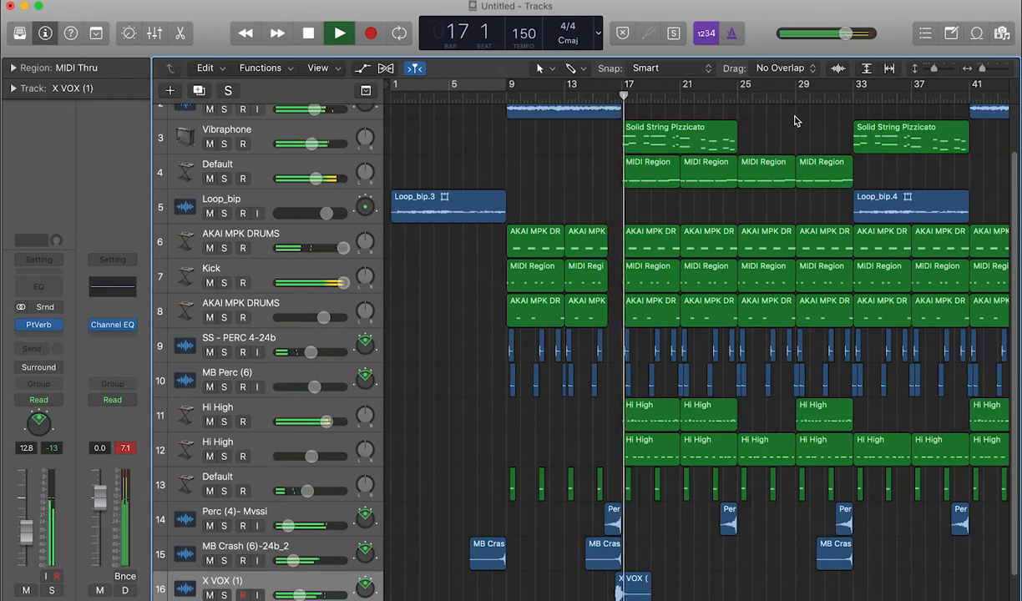